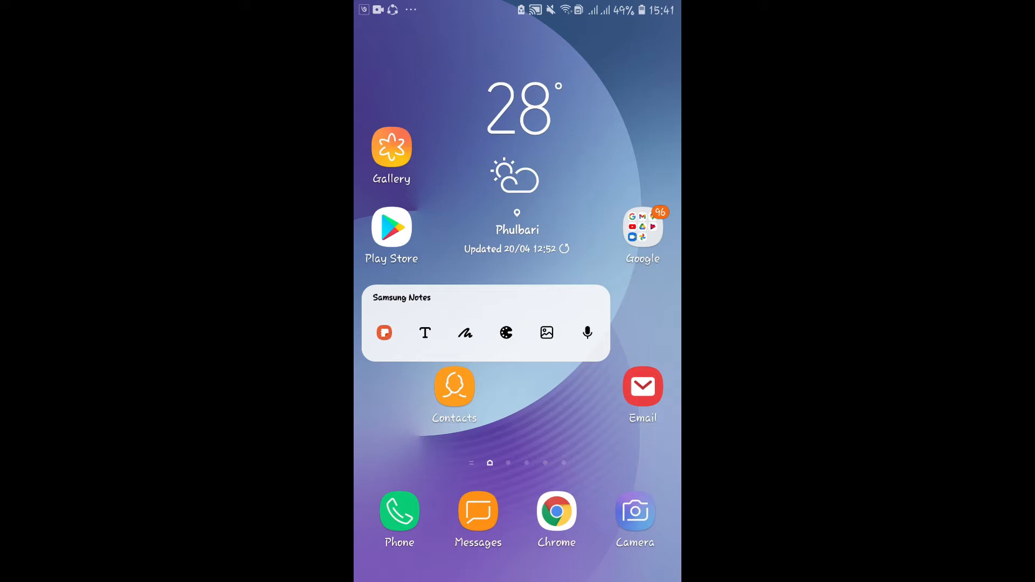
Launch the Google Play Store from the Android home screen
{"action": "left_click", "coordinate": [390, 226]}
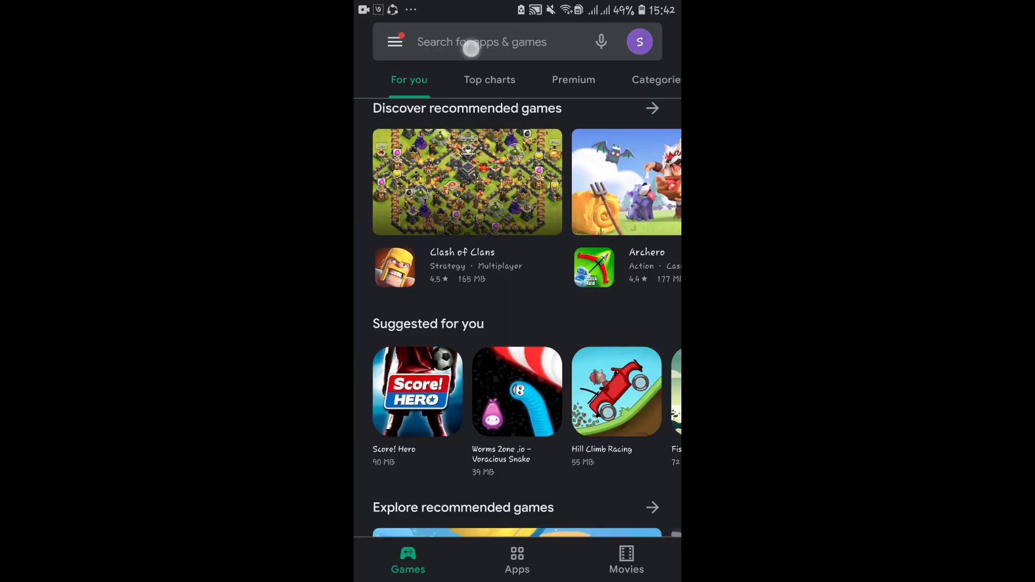
Search the Play Store for WhatsApp Business and install it
{"action": "left_click", "coordinate": [482, 42]}
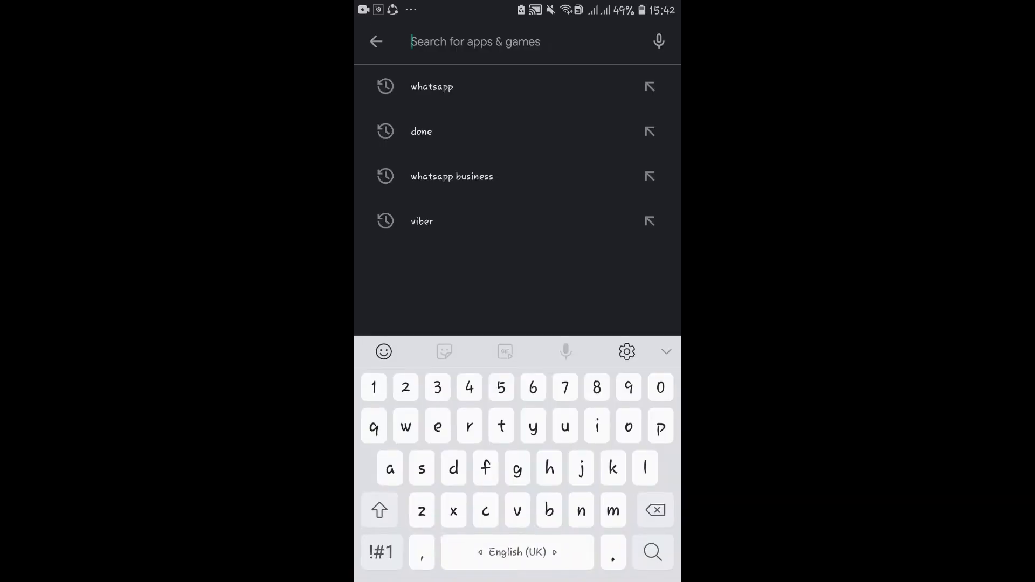
{"action": "left_click", "coordinate": [452, 176]}
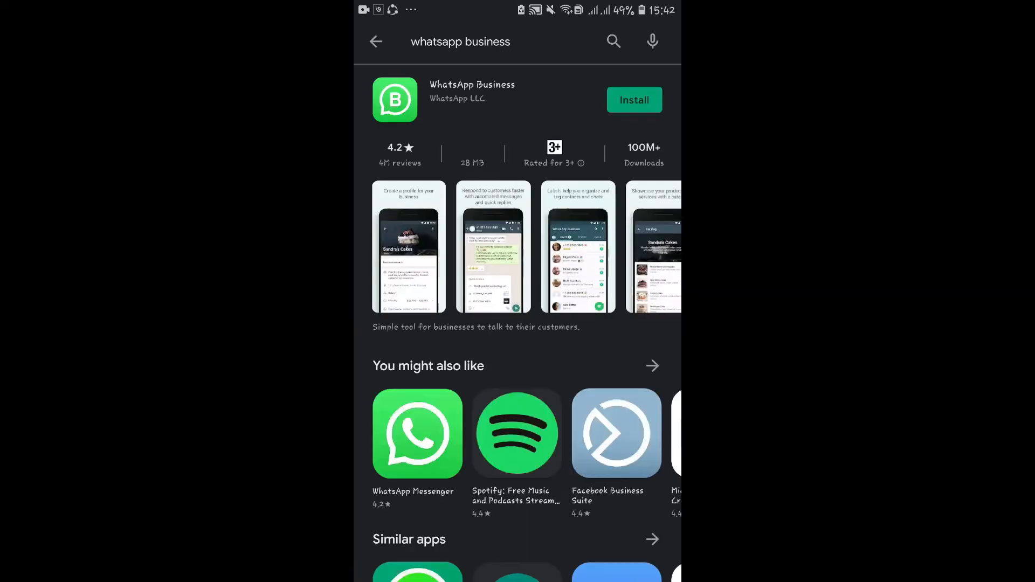
{"action": "left_click", "coordinate": [633, 99]}
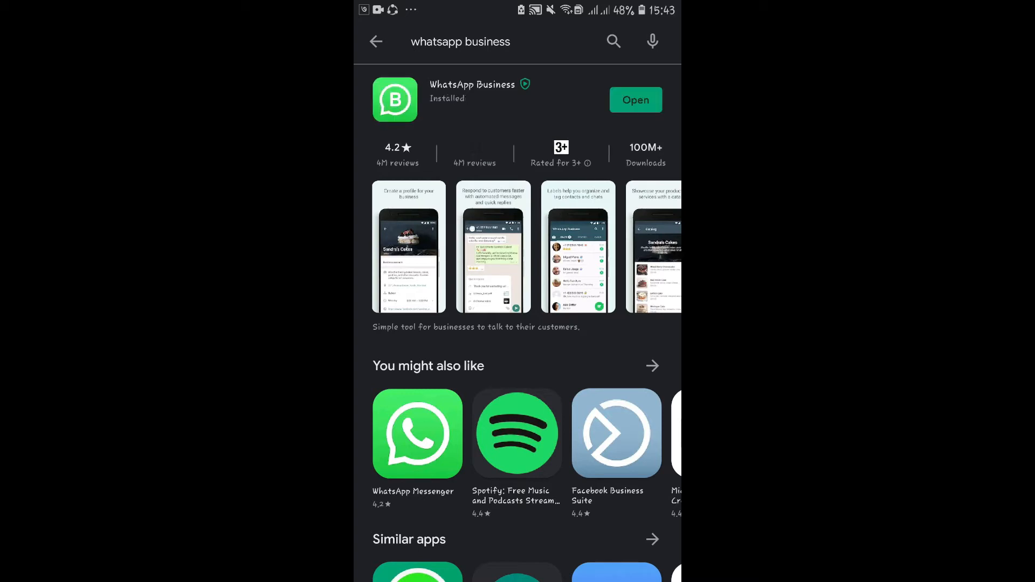
Launch the newly installed WhatsApp Business to its welcome screen
{"action": "left_click", "coordinate": [653, 99]}
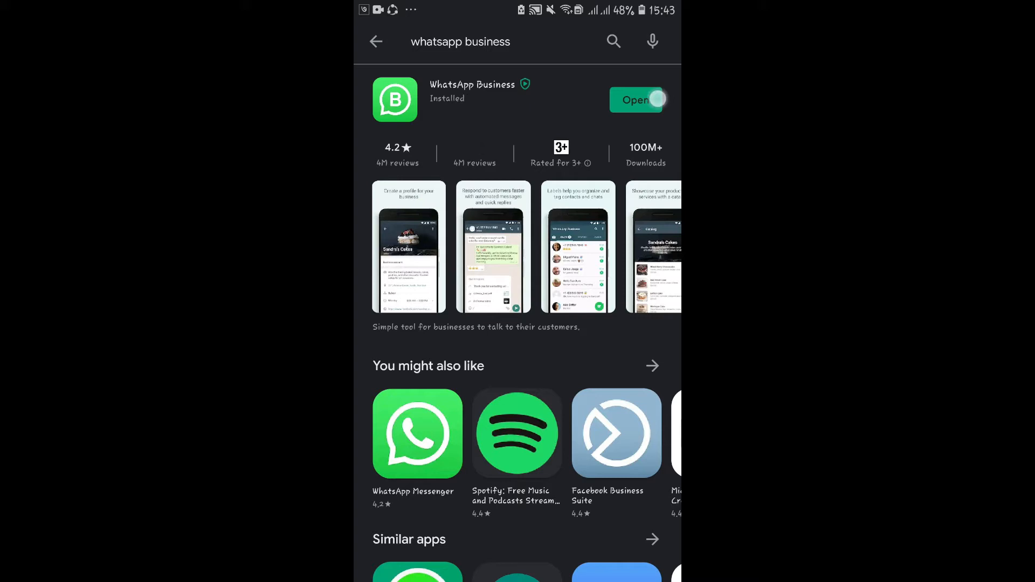
{"action": "left_click", "coordinate": [635, 99]}
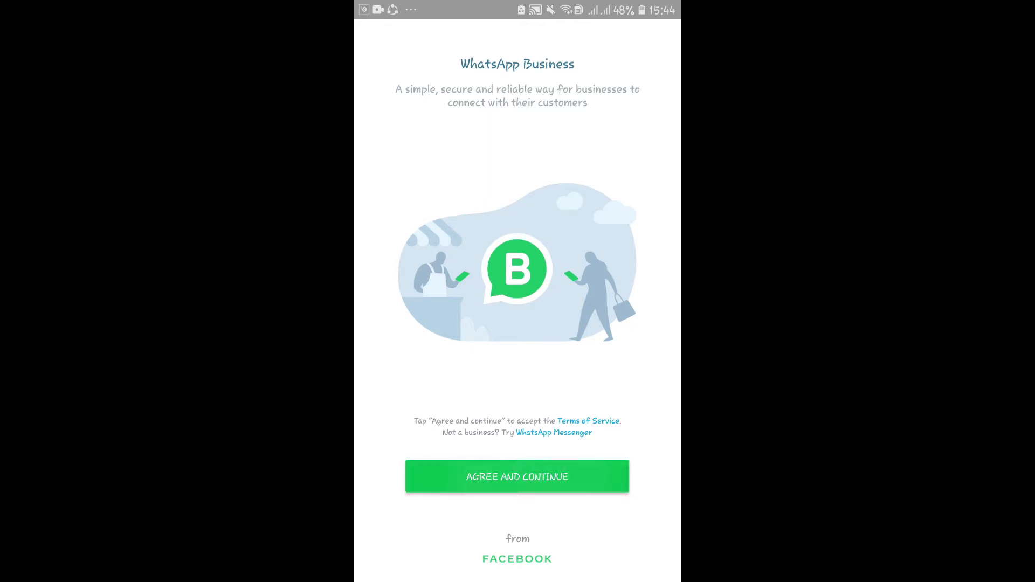
Accept the terms of service and submit a Nepal phone number for SMS verification
{"action": "left_click", "coordinate": [517, 475]}
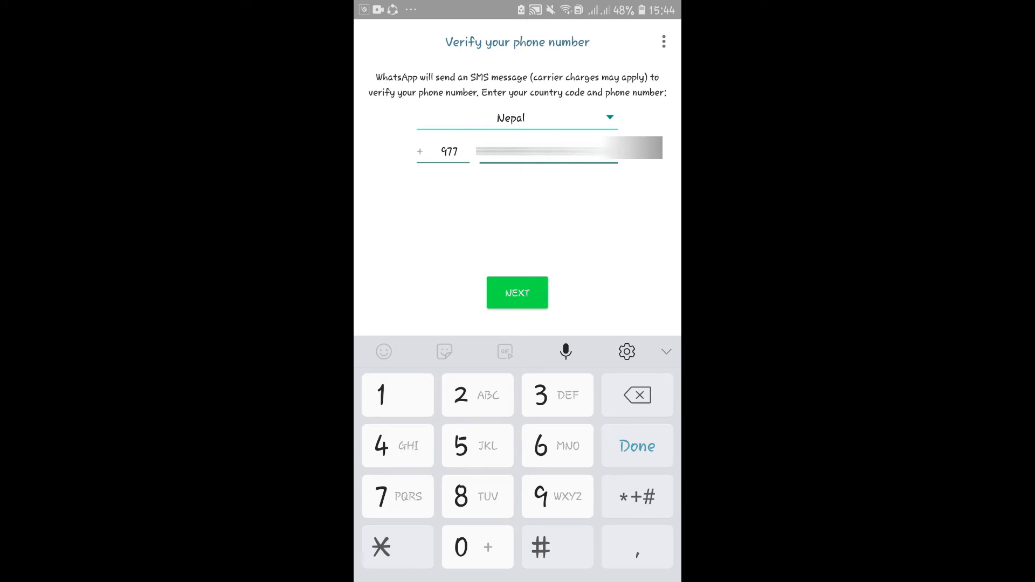
{"action": "left_click", "coordinate": [517, 293]}
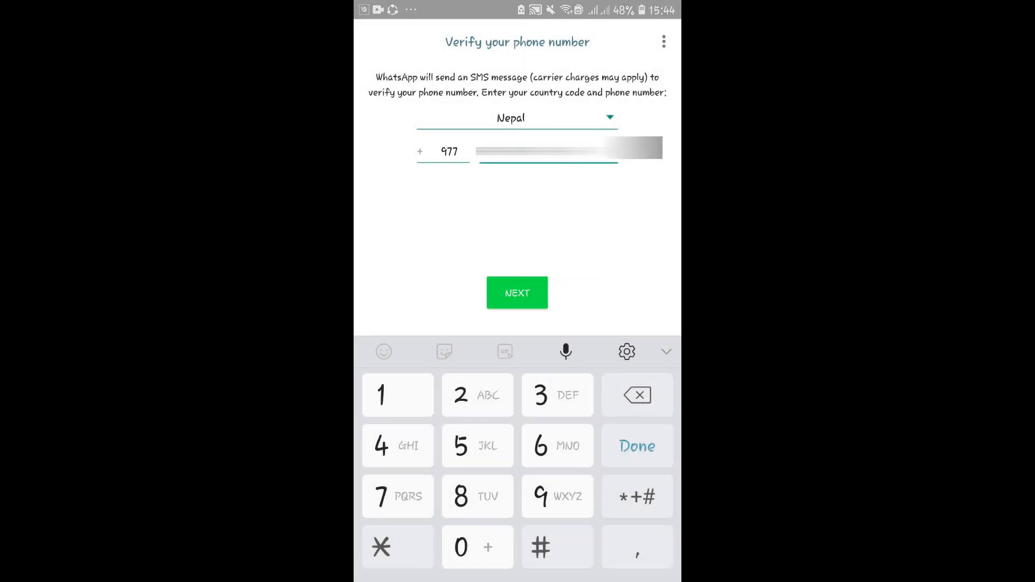
{"action": "left_click", "coordinate": [516, 292]}
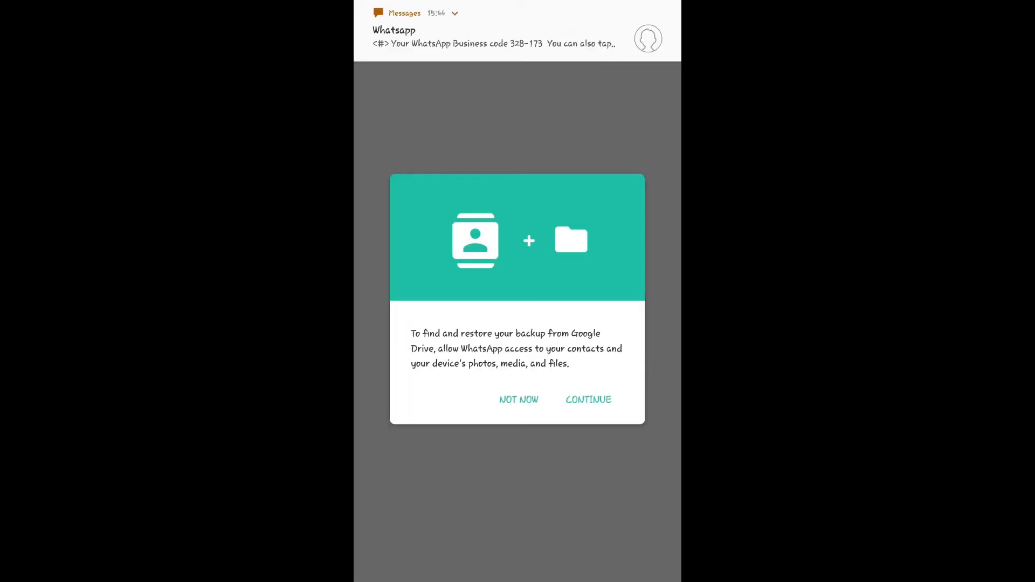
Grant contacts and media access so a WhatsApp Messenger backup is found
{"action": "left_click", "coordinate": [587, 399]}
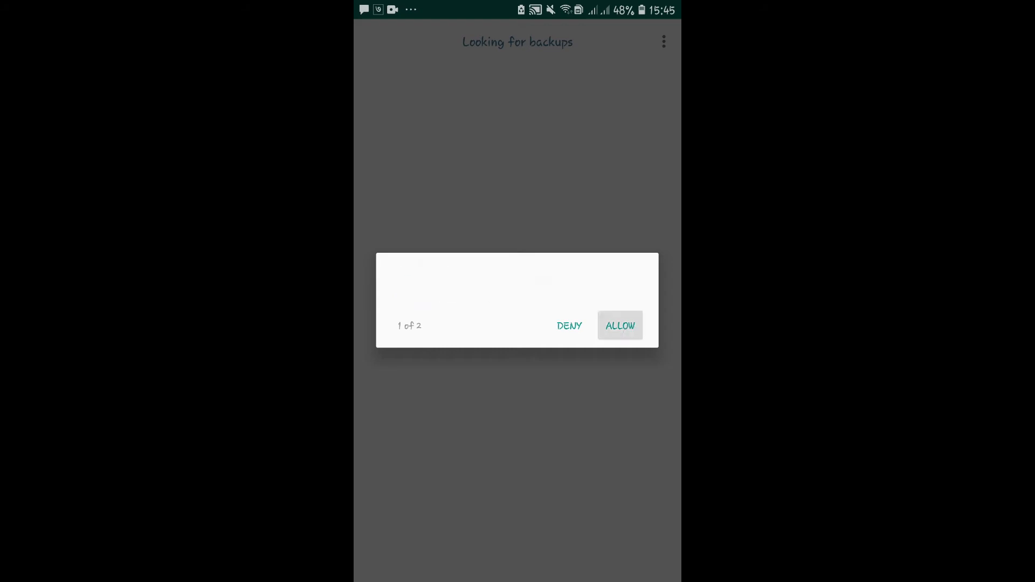
{"action": "left_click", "coordinate": [619, 324]}
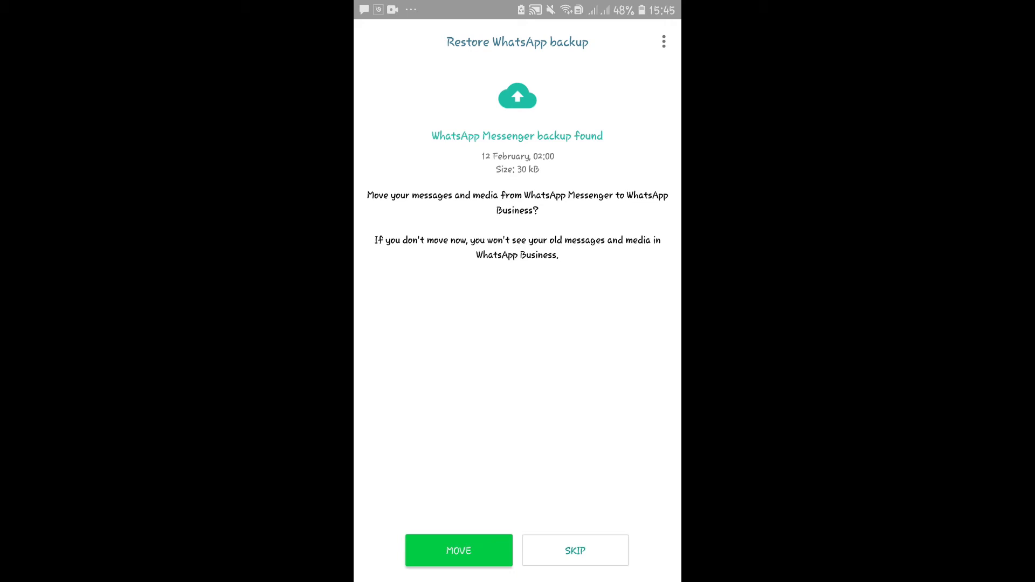
Skip restoring the Messenger backup and continue to business profile setup
{"action": "left_click", "coordinate": [574, 551]}
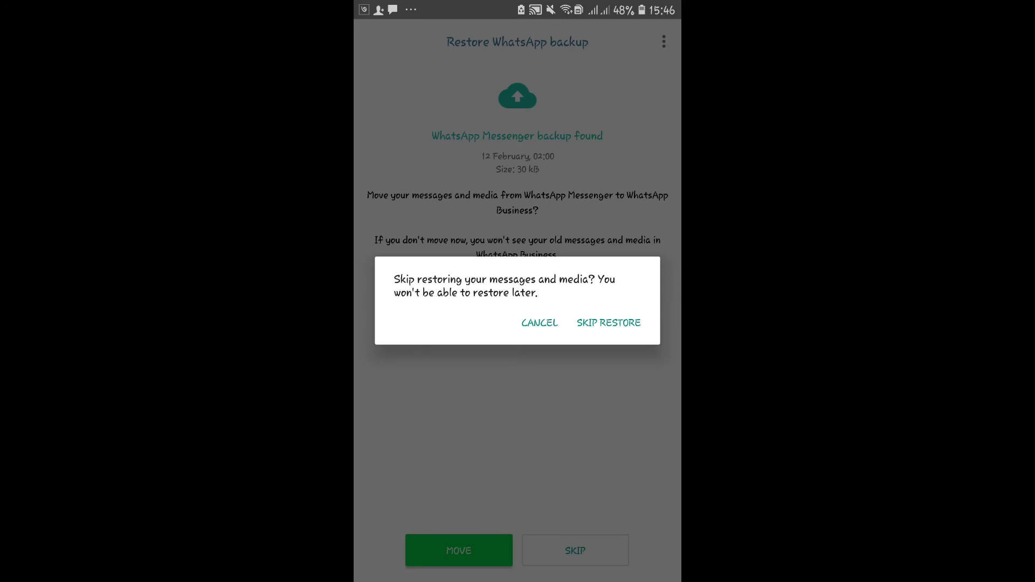
{"action": "left_click", "coordinate": [539, 322]}
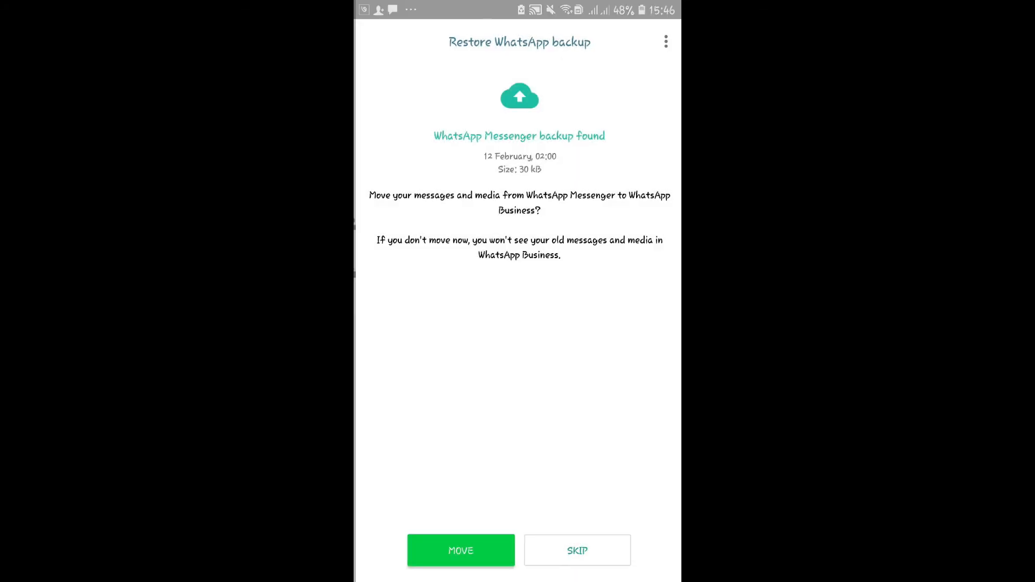
{"action": "left_click", "coordinate": [576, 551]}
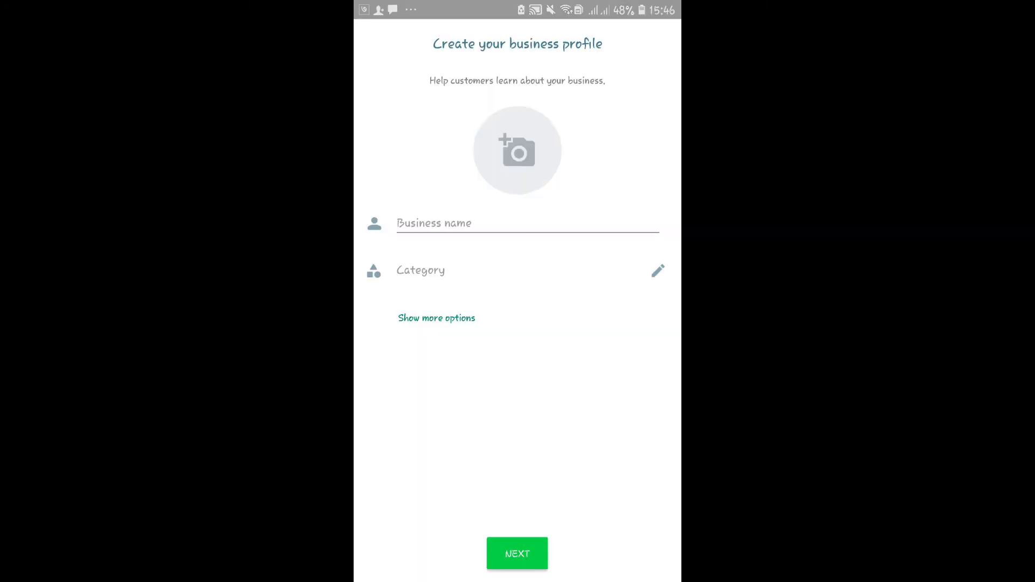
Save the business profile KIWI CAFE with category Fast food restaurant
{"action": "type", "text": "KIWI"}
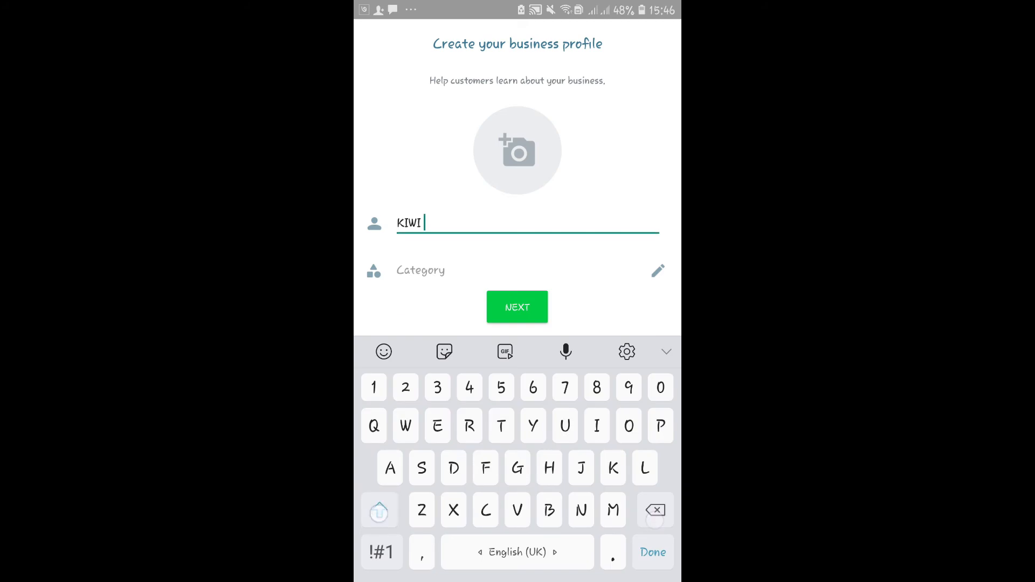
{"action": "type", "text": "CAFE"}
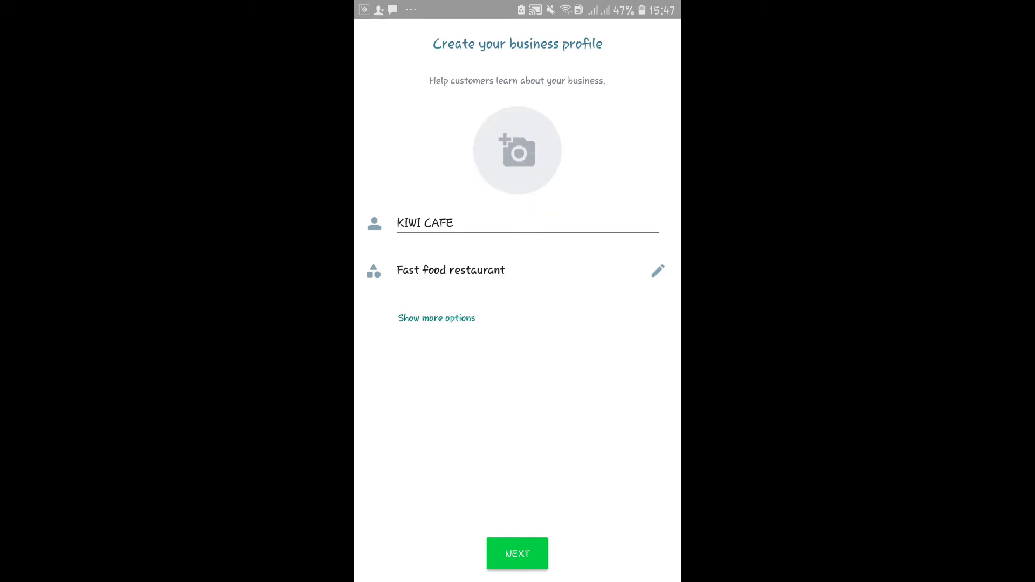
{"action": "left_click", "coordinate": [437, 317]}
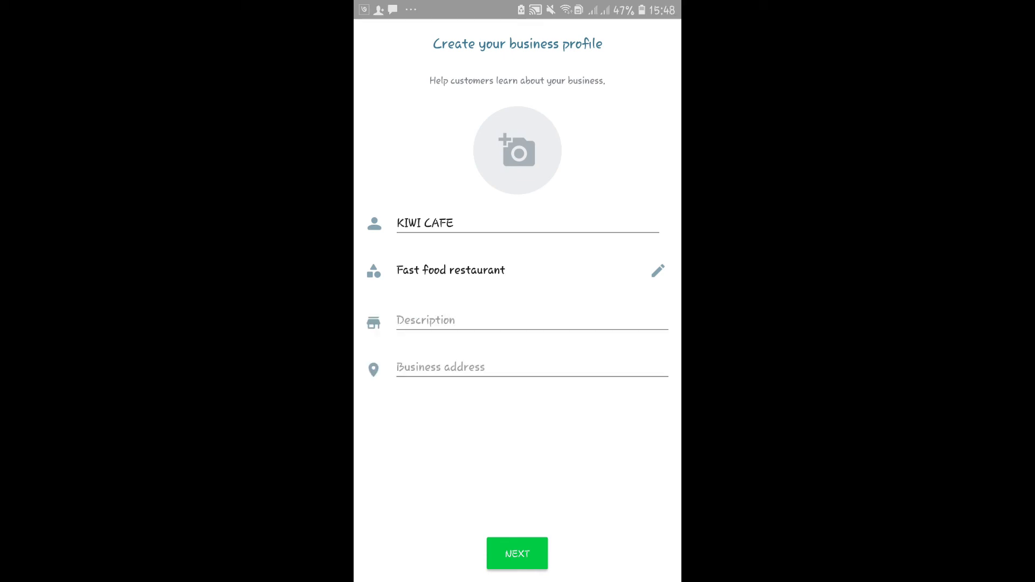
{"action": "left_click", "coordinate": [517, 553]}
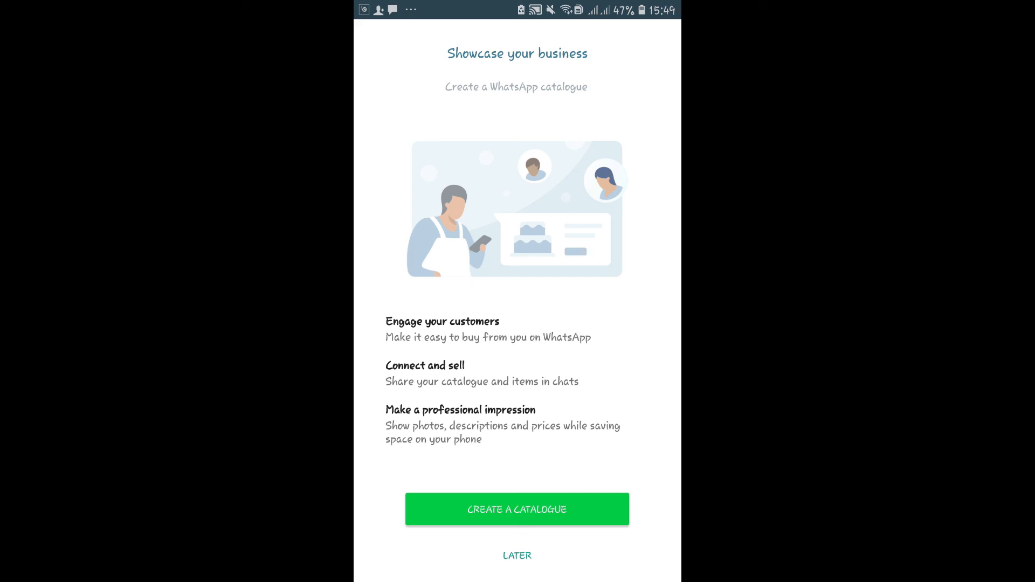
Postpone catalogue creation and land on the empty Chats screen
{"action": "left_click", "coordinate": [478, 509]}
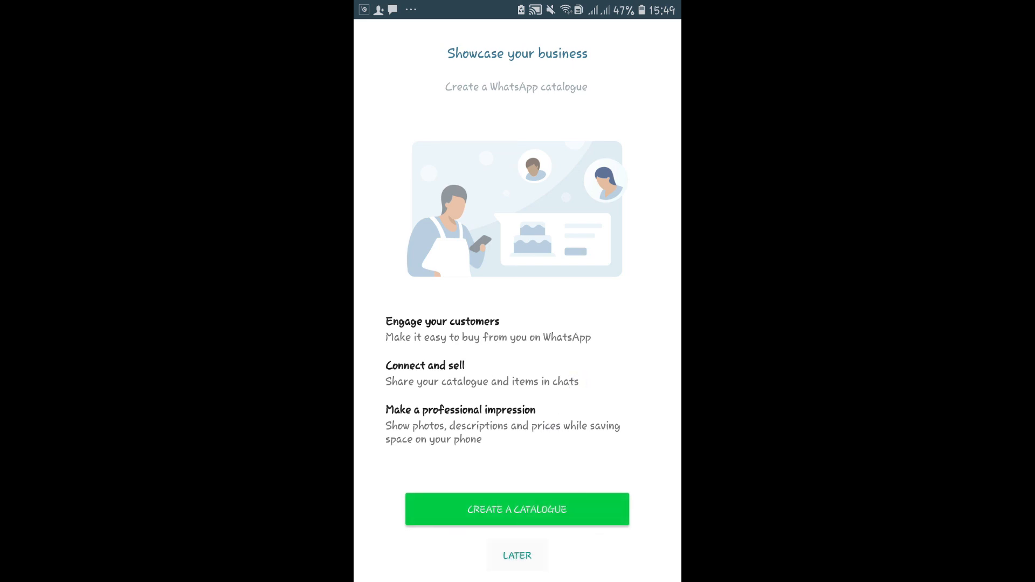
{"action": "left_click", "coordinate": [517, 556]}
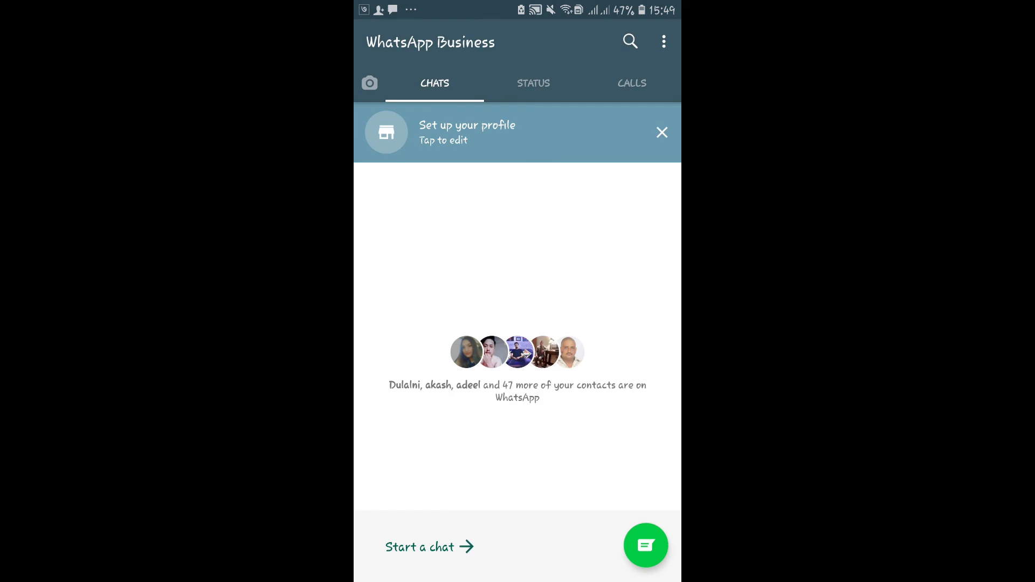